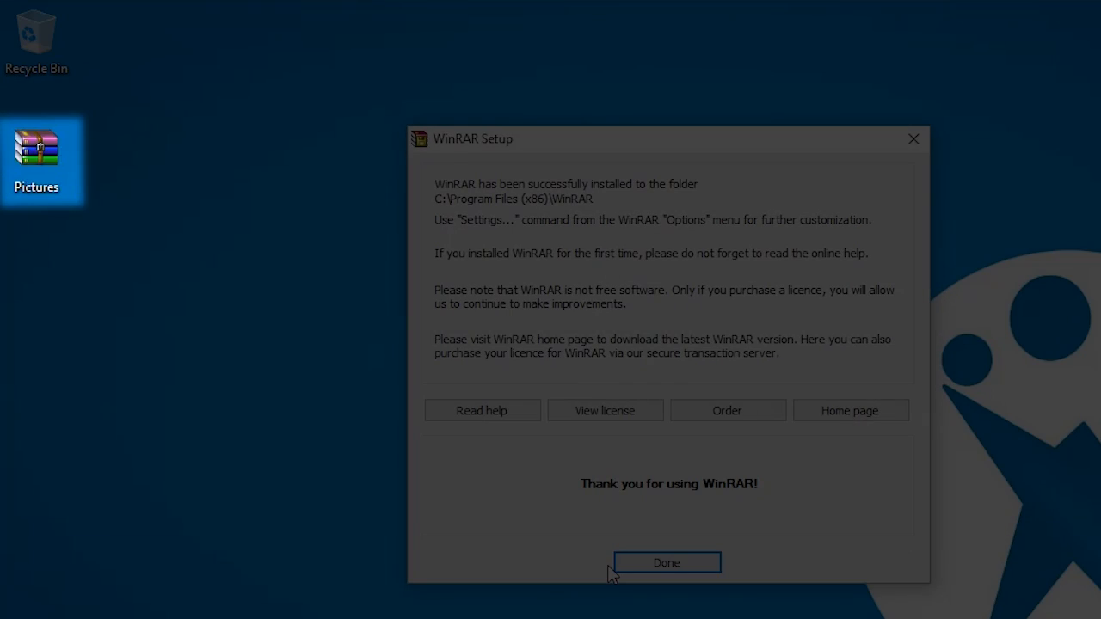
Dismiss the WinRAR Setup confirmation with Done, leaving the desktop clear
click(668, 562)
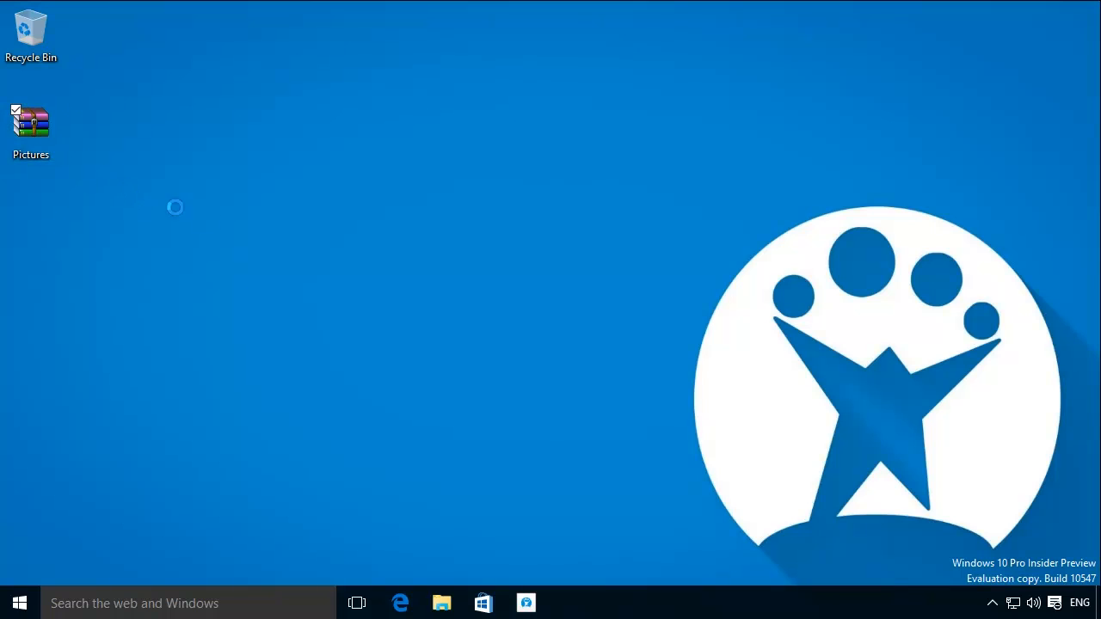
View Pictures.rar, preview facebook messenger.png in Photos, then close the preview
double_click(31, 124)
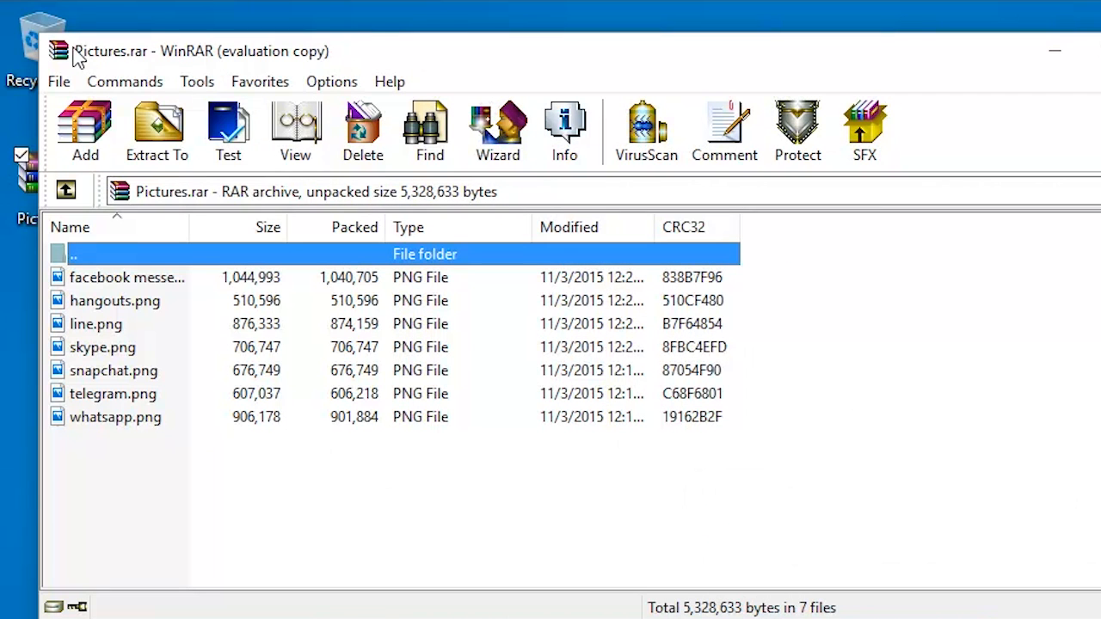
mouse_move(464, 72)
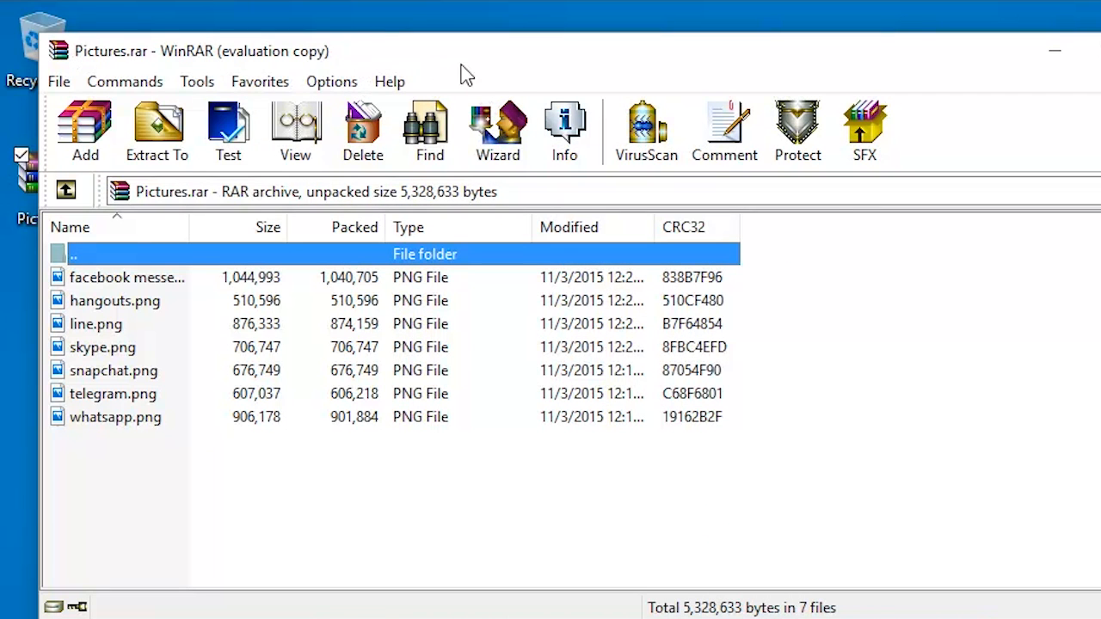
double_click(127, 277)
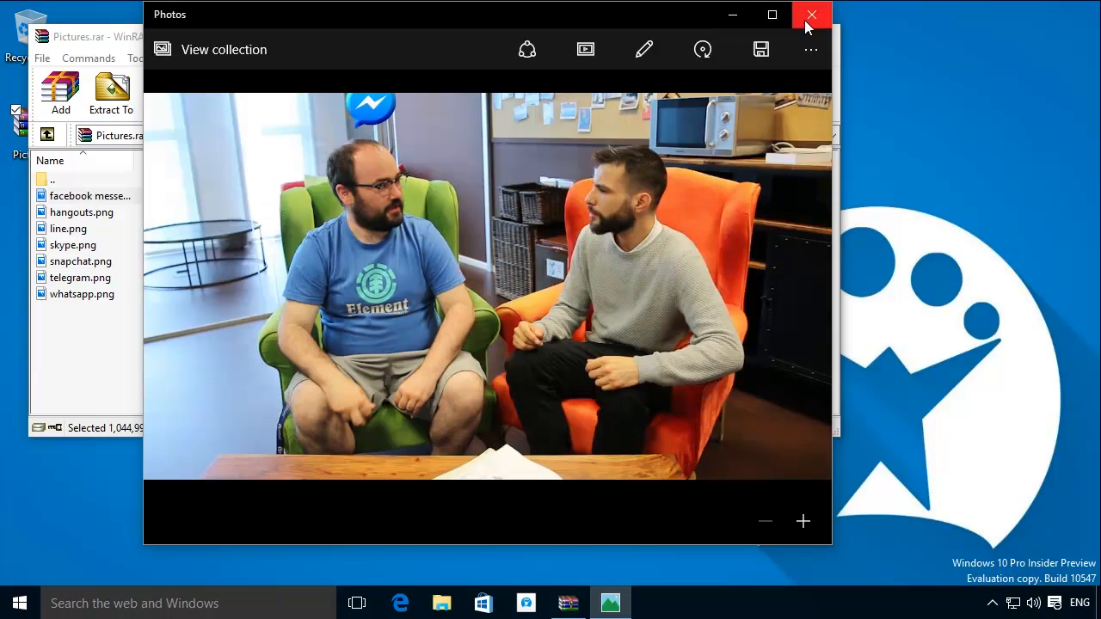
click(812, 14)
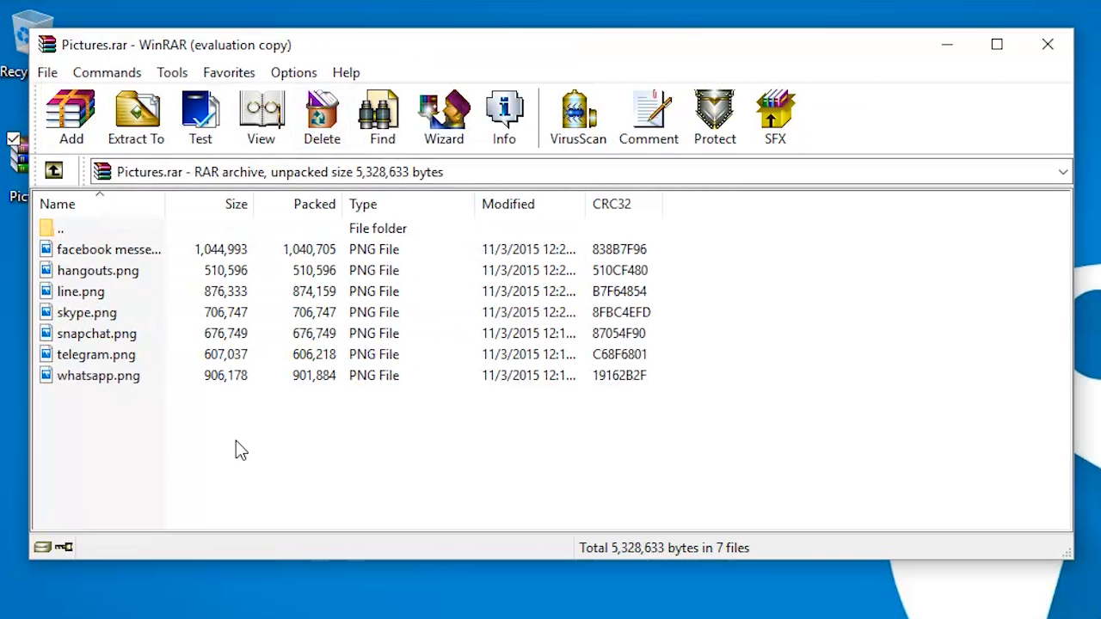
Extract all seven PNG images to This PC > Pictures via Extract To
drag(241, 447, 117, 249)
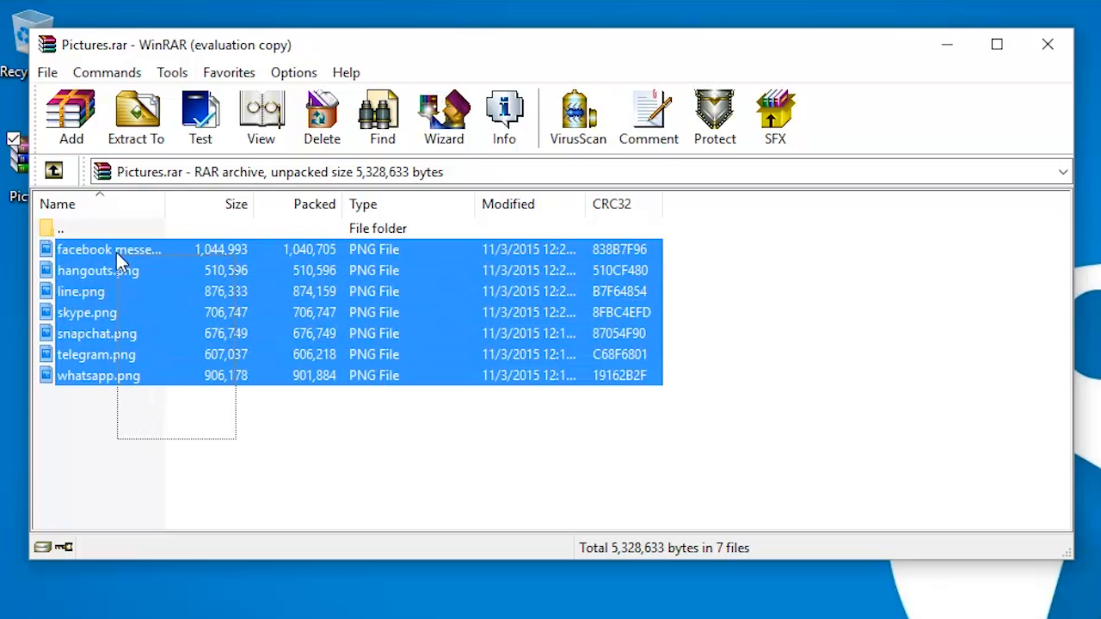
click(134, 117)
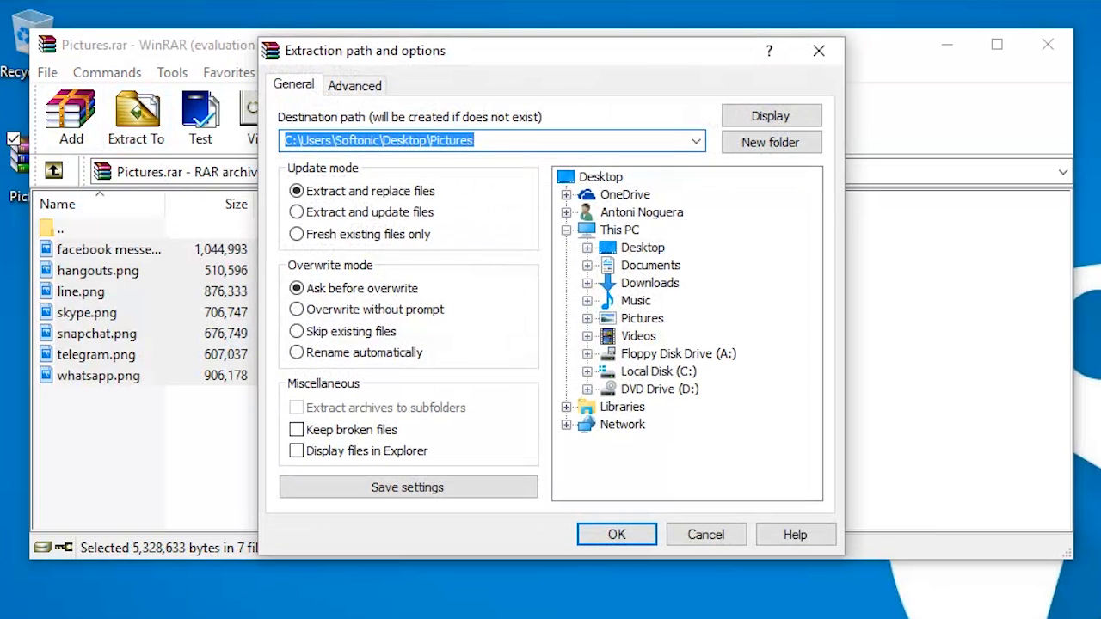
click(643, 247)
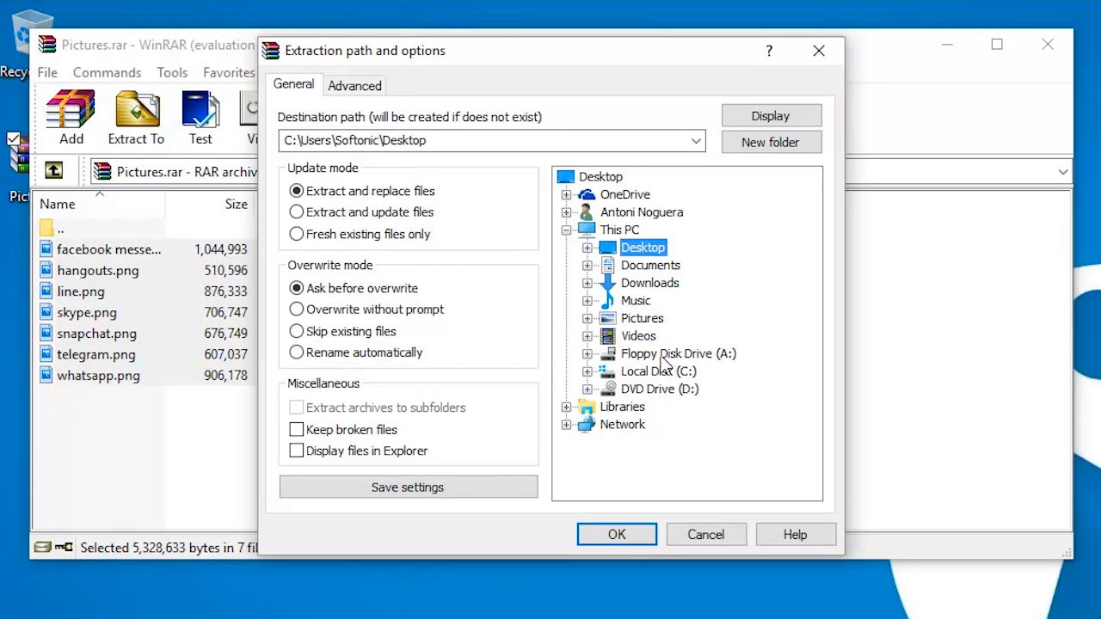
click(643, 318)
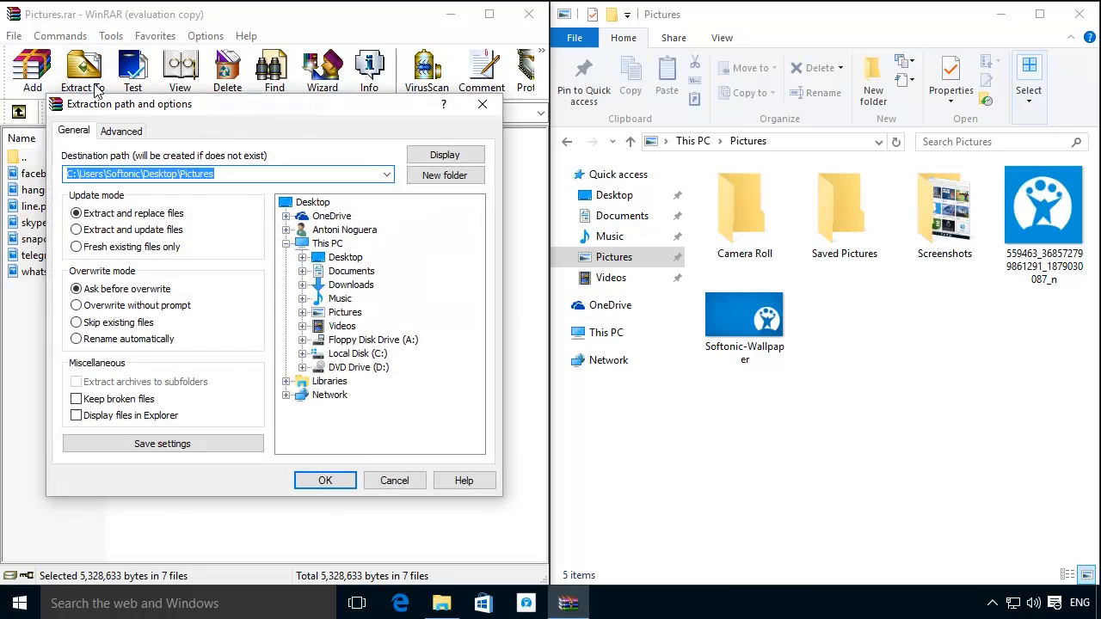
click(342, 326)
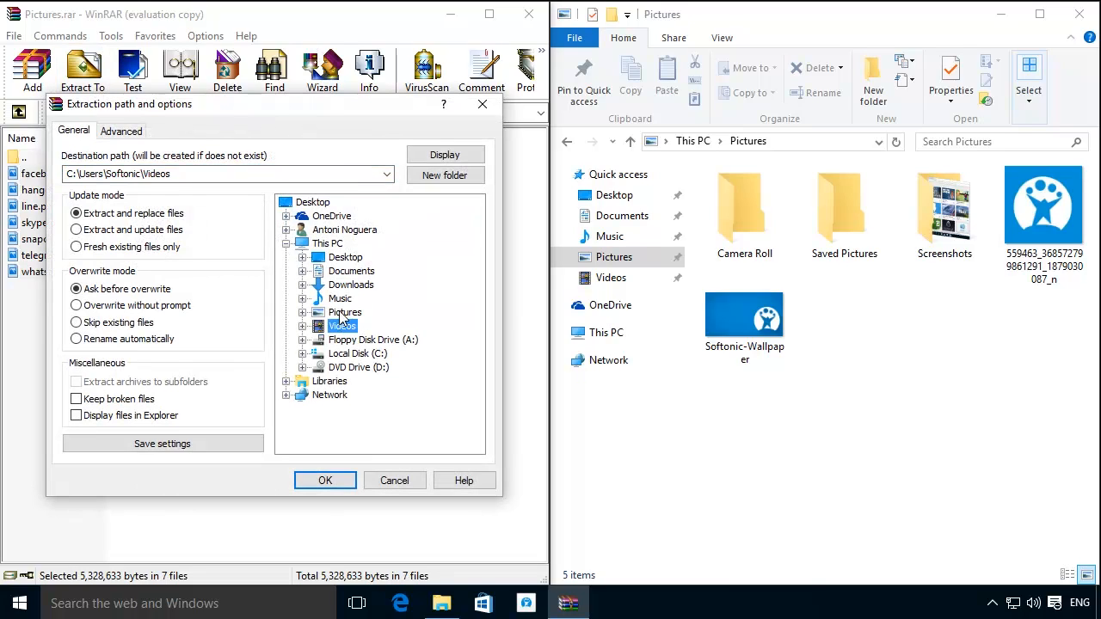
click(323, 480)
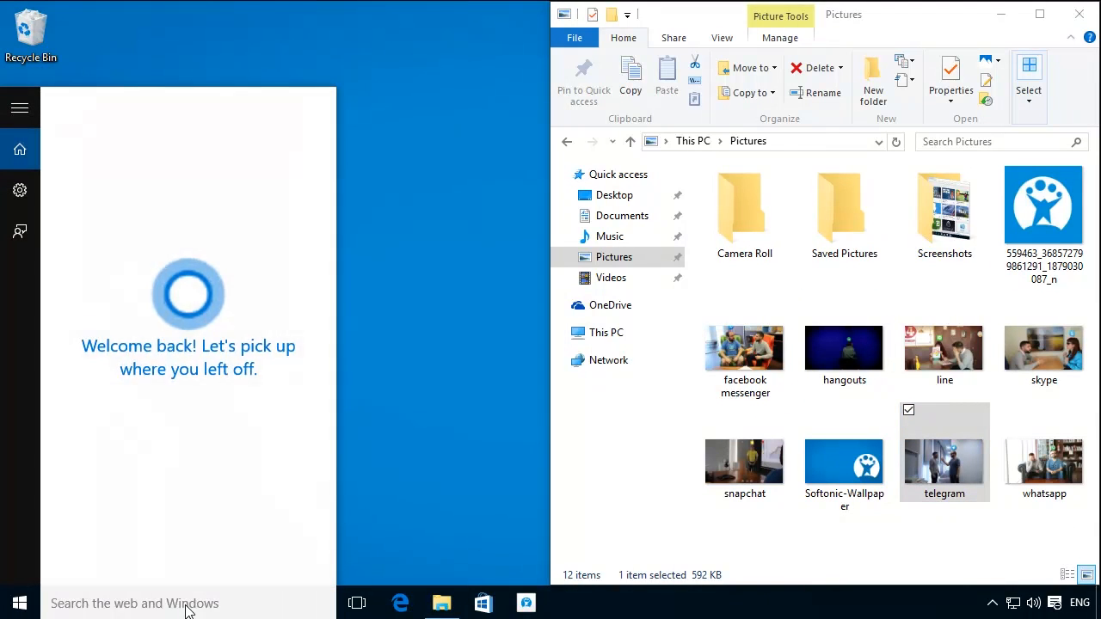
Launch WinRAR by searching 'winrar' in the taskbar, showing the Pictures folder
text(winrar)
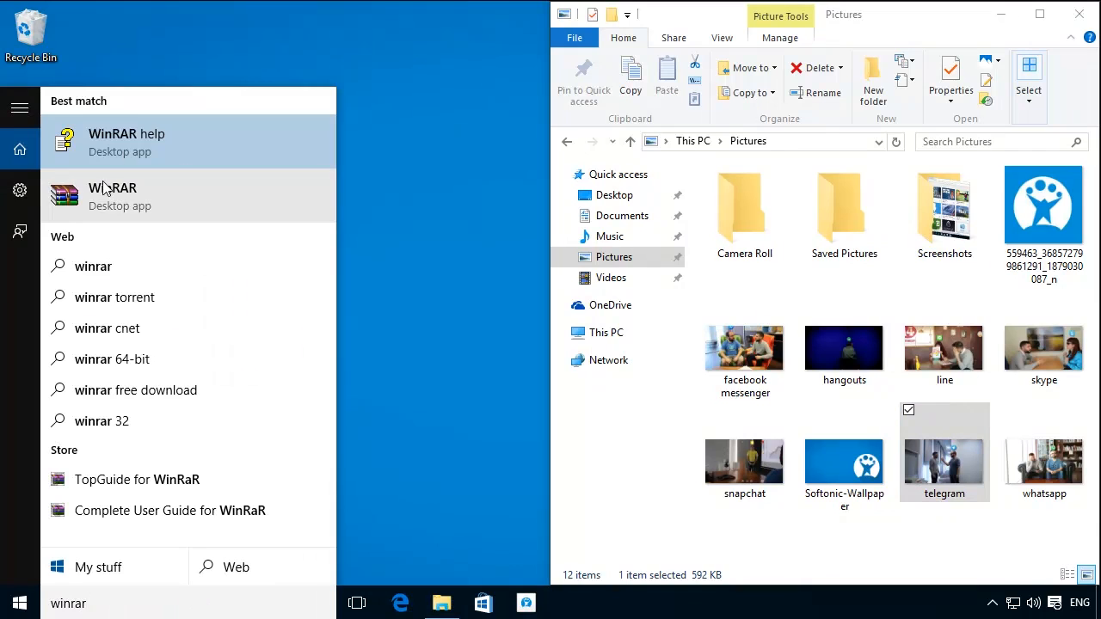
click(111, 196)
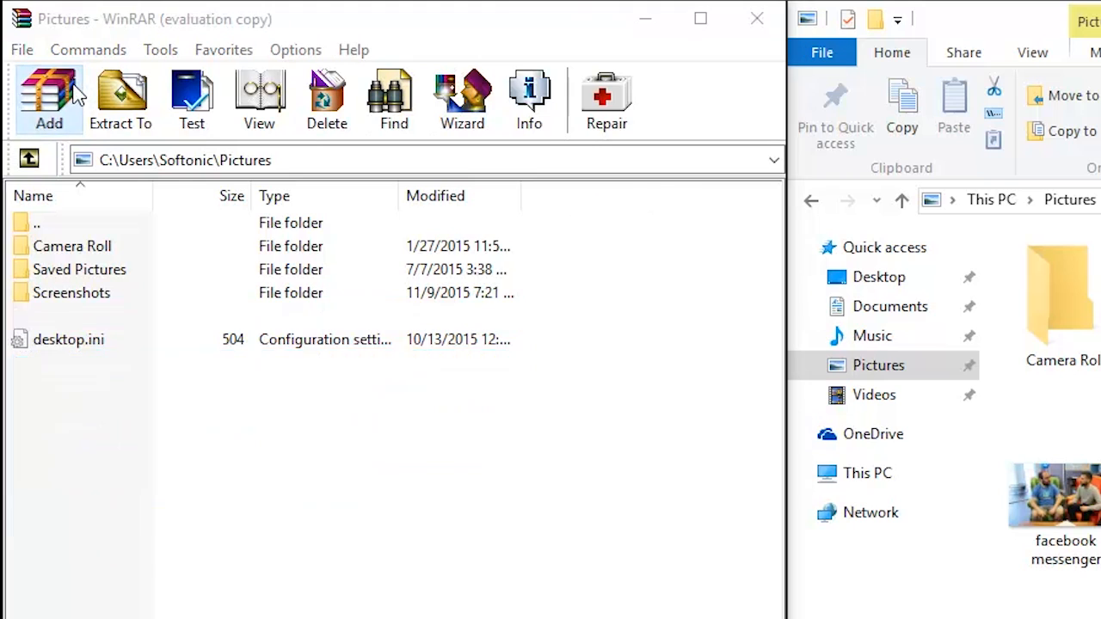
Add the Pictures images to a new archive 'More Pictures' saved on the Desktop
click(48, 98)
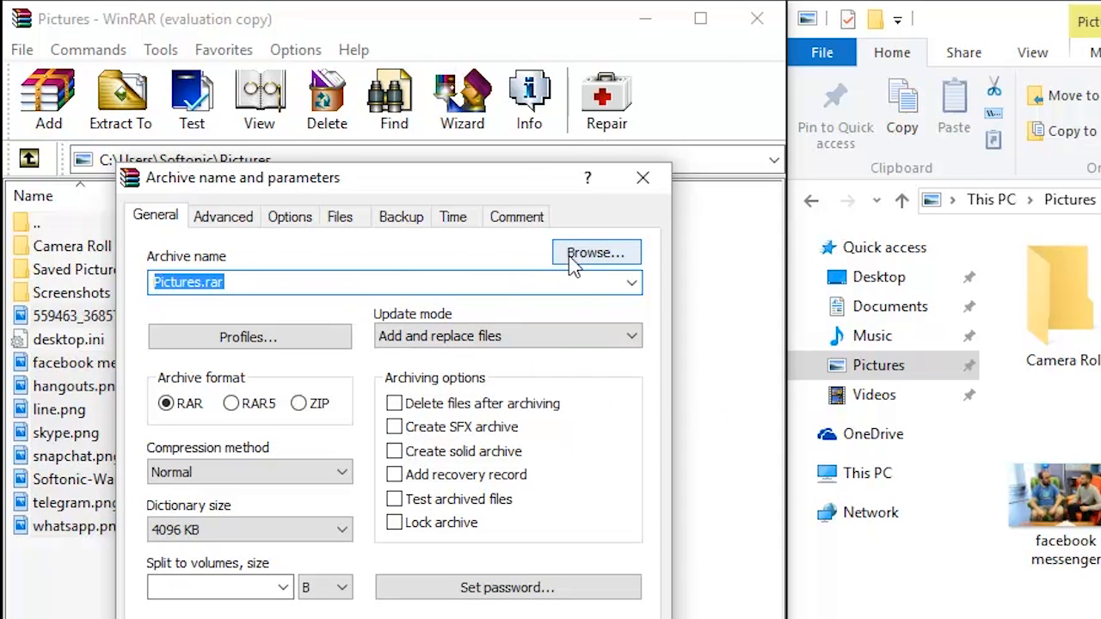
click(595, 251)
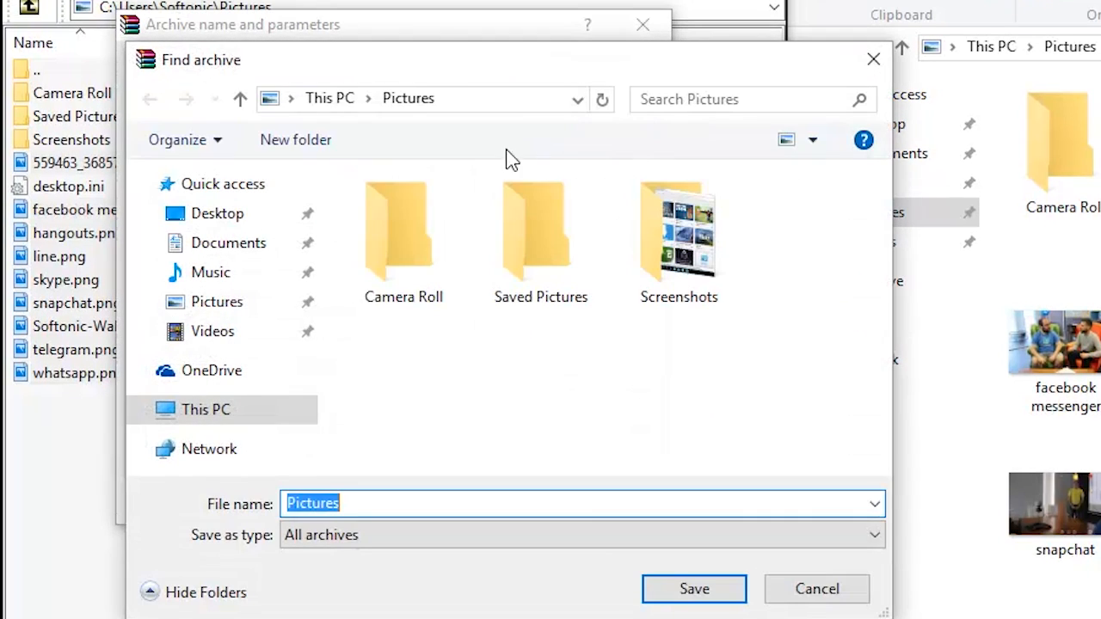
click(216, 213)
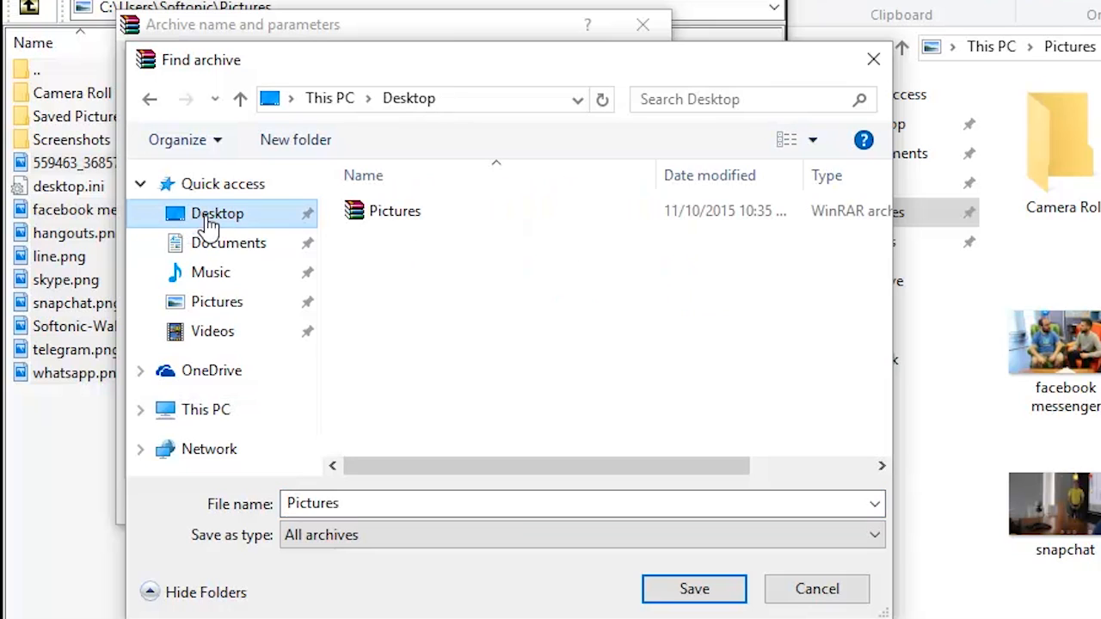
text(More P)
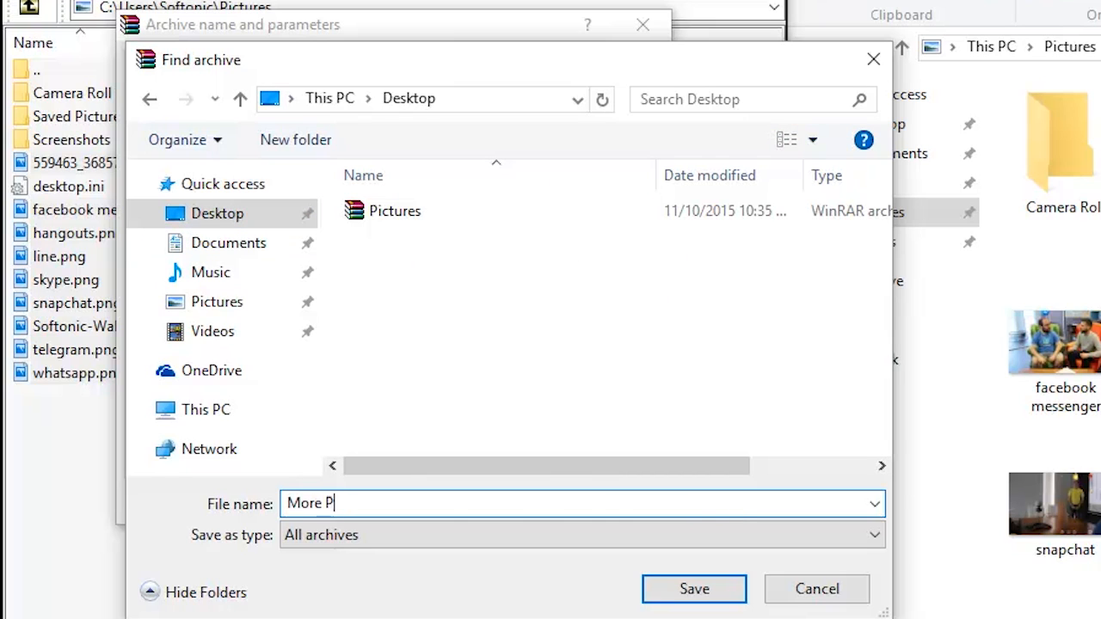
text(ictures)
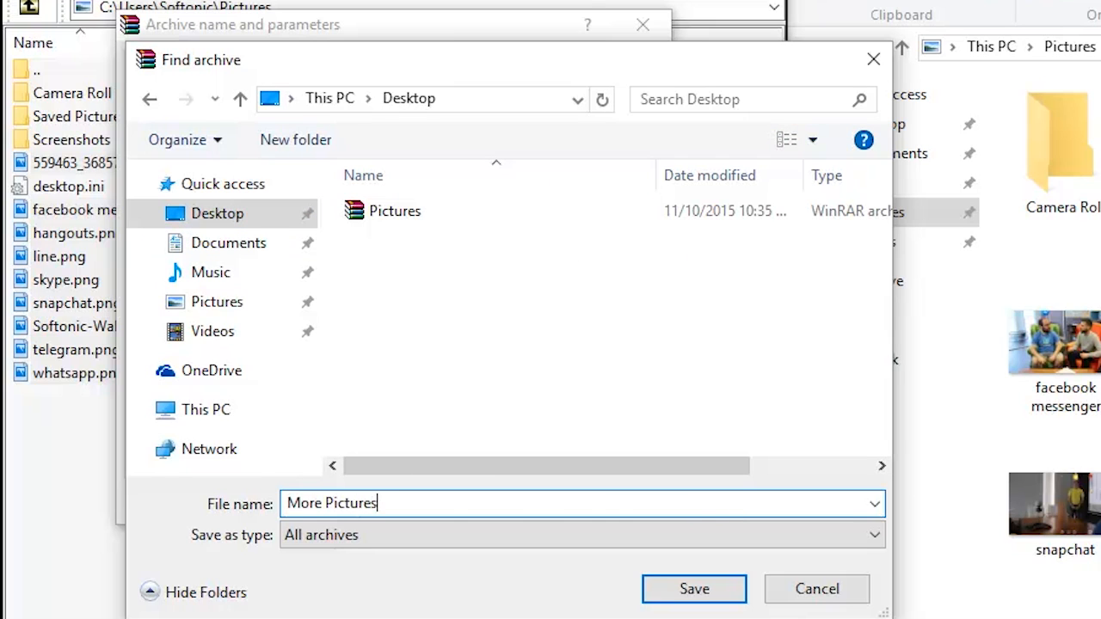
click(693, 588)
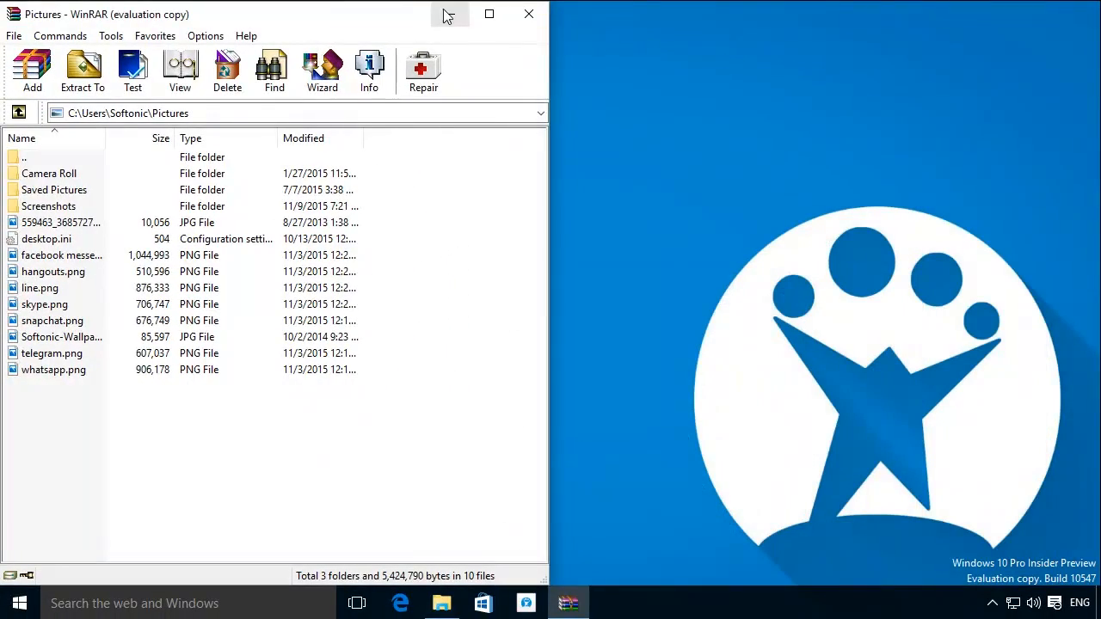
Minimize WinRAR and view More Pictures.rar from the desktop to check its nine files
click(528, 14)
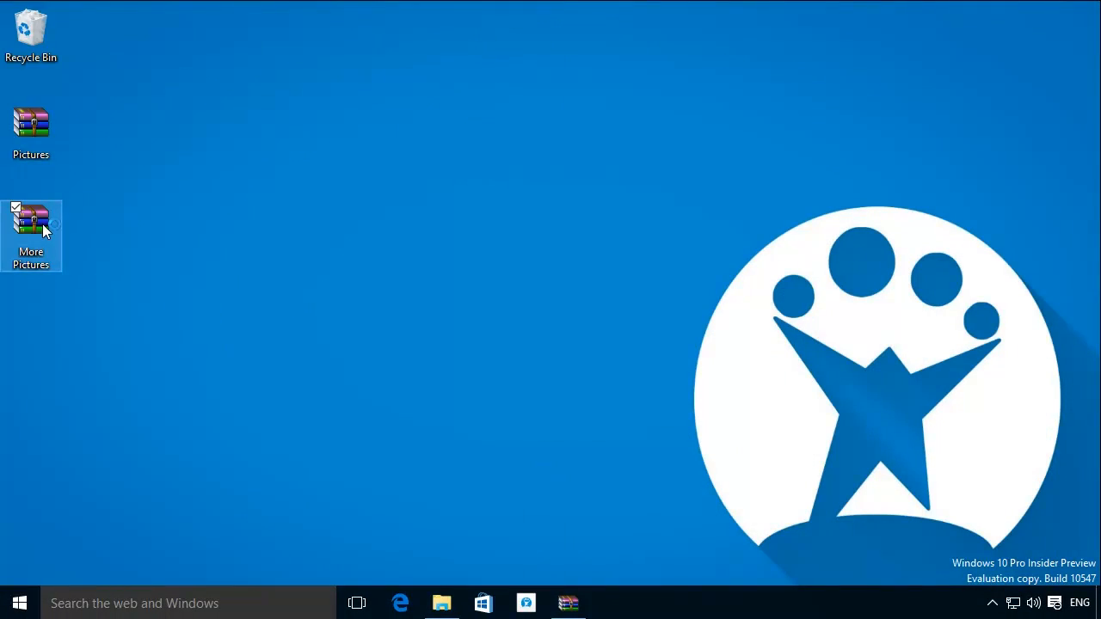
double_click(31, 220)
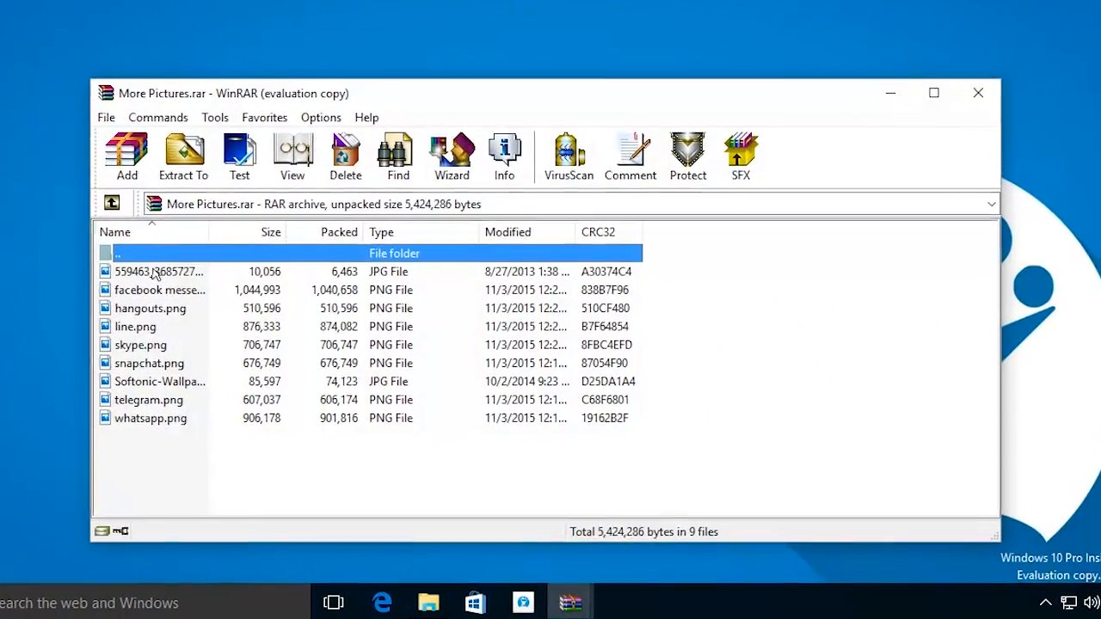